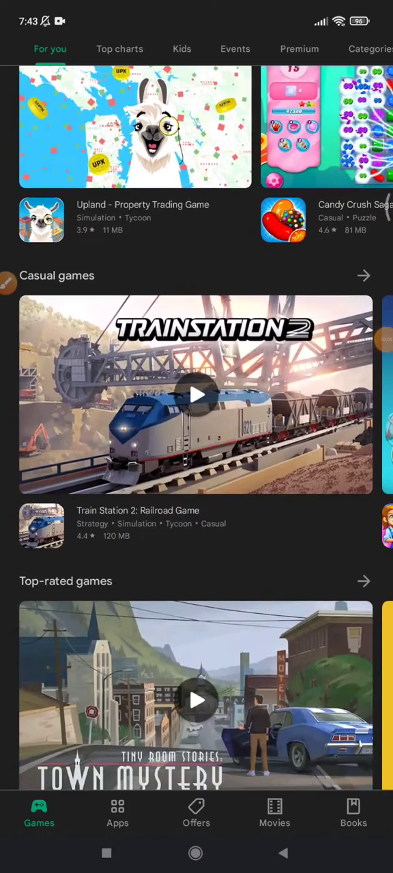
Scroll the Games 'For you' feed to 'Discover recommended games' and open Plants vs Zombies 2
scroll("down", 3)
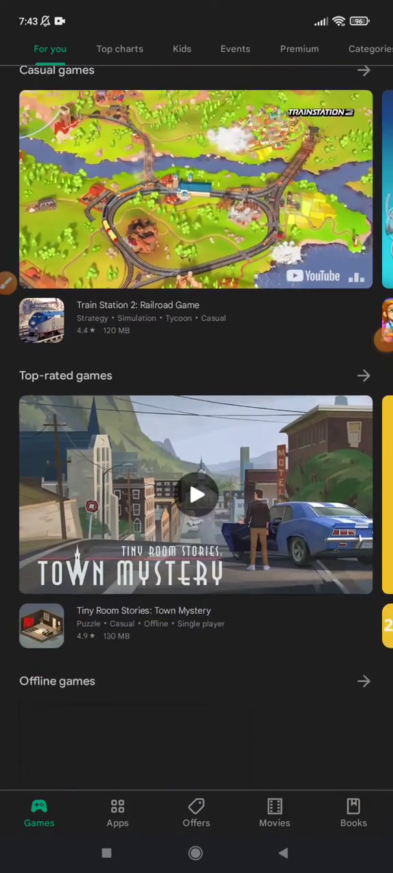
scroll("down", 3)
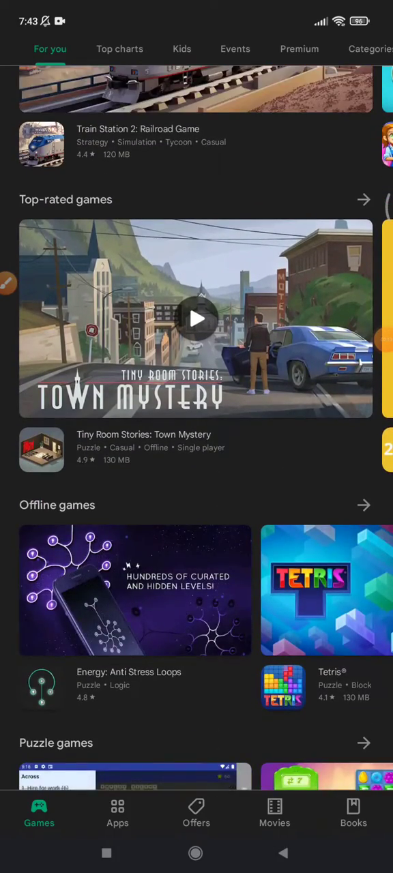
scroll("down", 3)
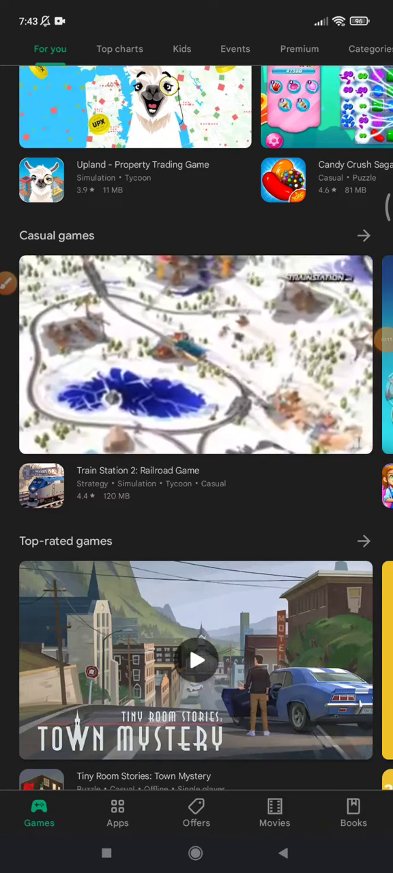
scroll("down", 3)
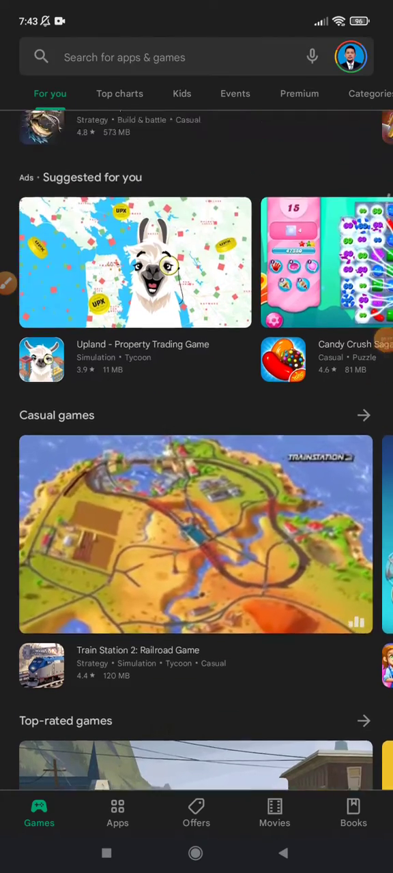
scroll("down", 3)
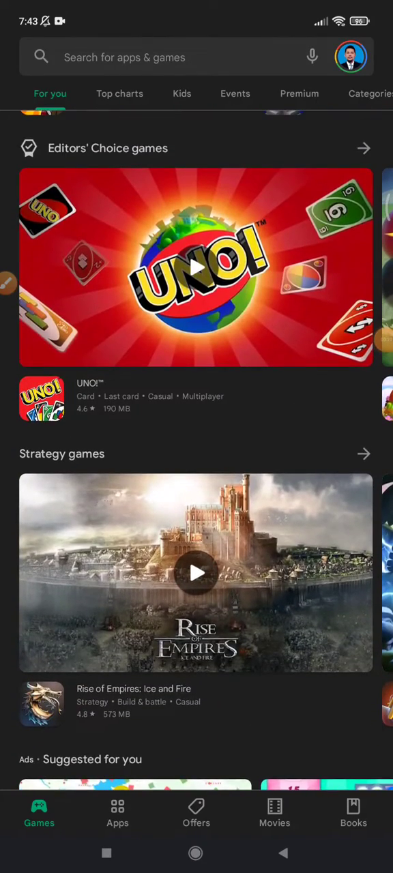
scroll("down", 3)
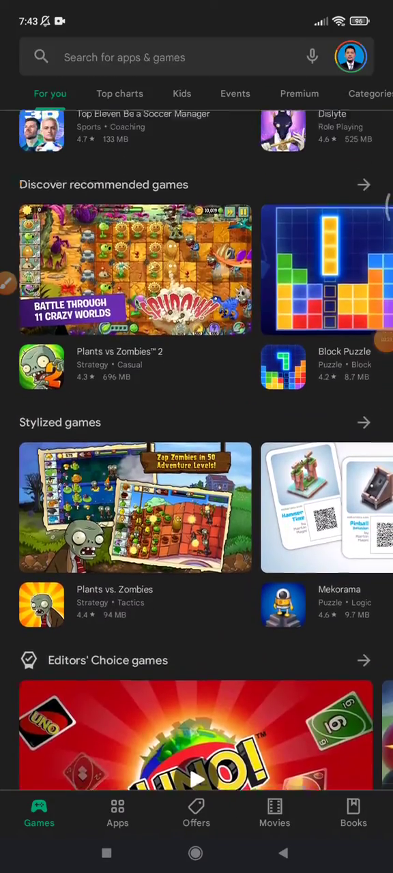
scroll("down", 3)
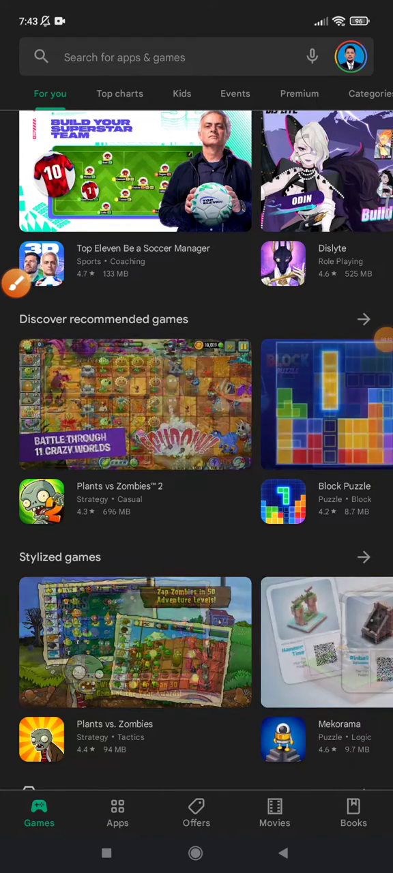
left_click(135, 404)
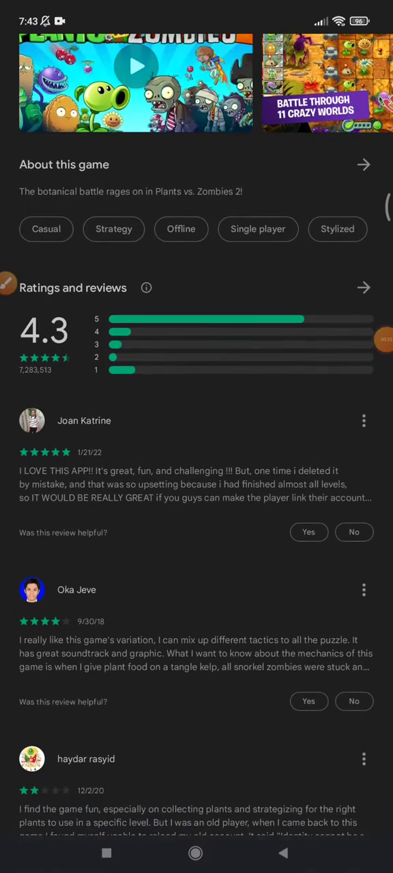
Scroll the Plants vs Zombies 2 page past Ratings and reviews to Developer contact
scroll("down", 3)
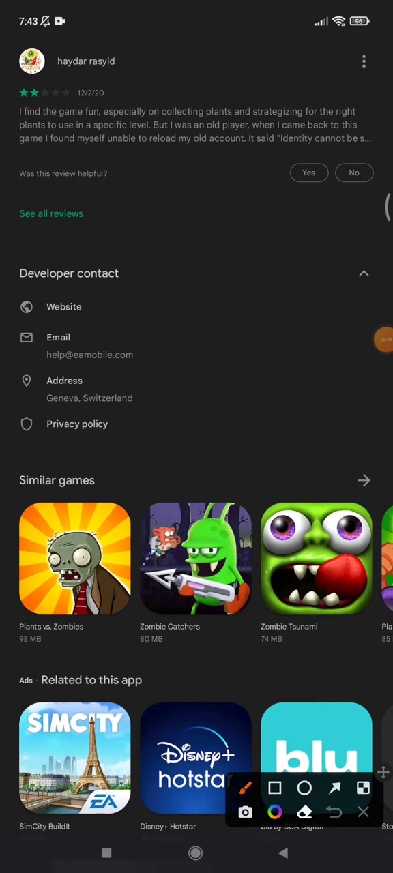
left_click_drag(164, 326, 208, 217)
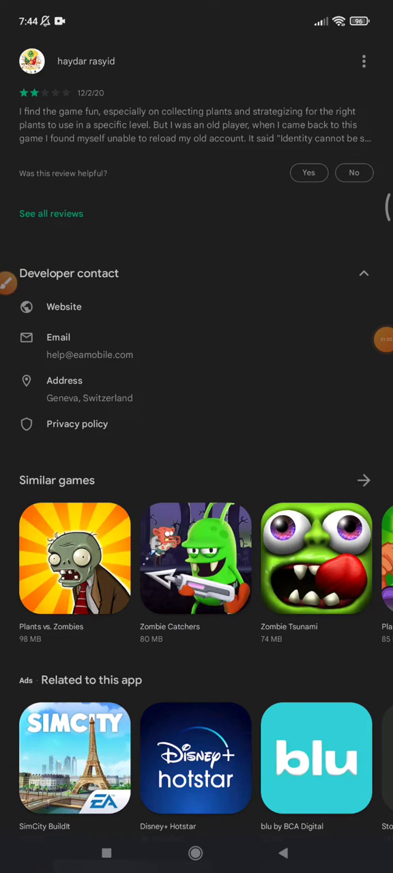
left_click(75, 558)
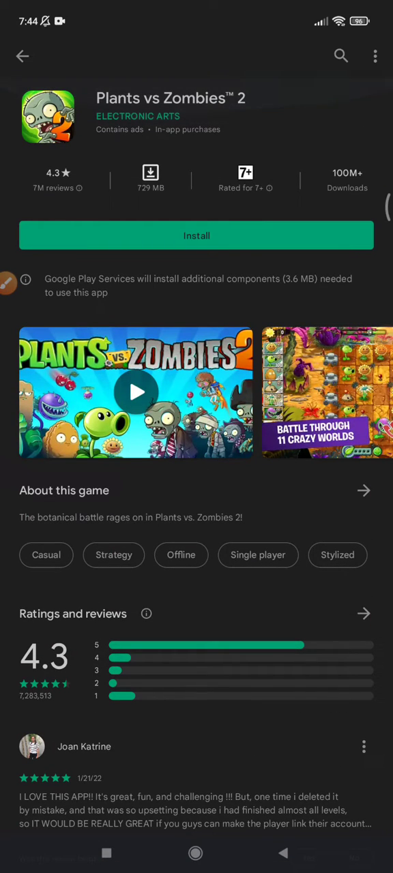
scroll("down", 3)
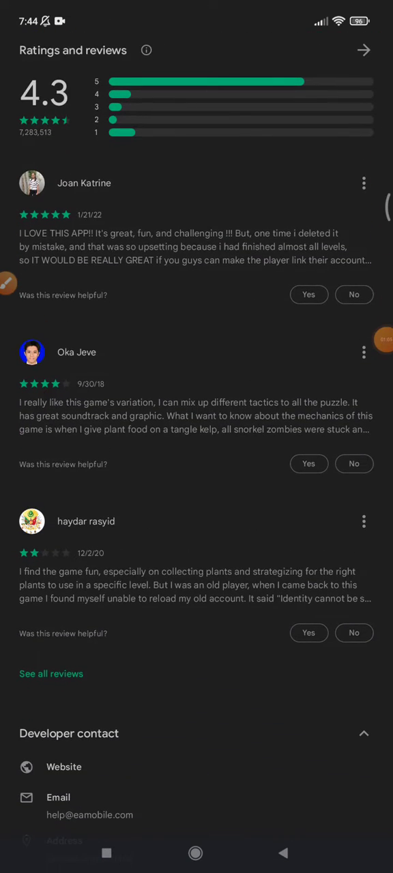